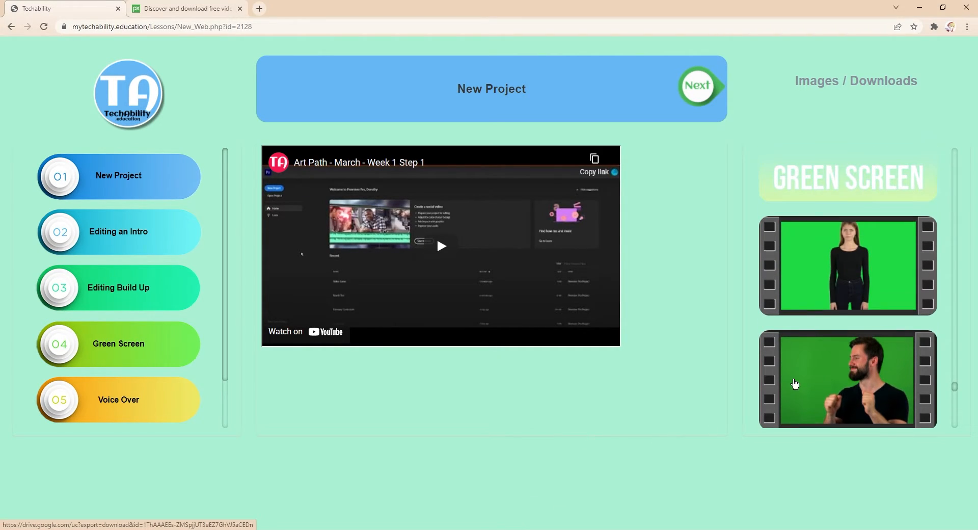
- Scroll the lesson's downloads column down to the Green Screen clips and the bearded man video
scroll(down, 3)
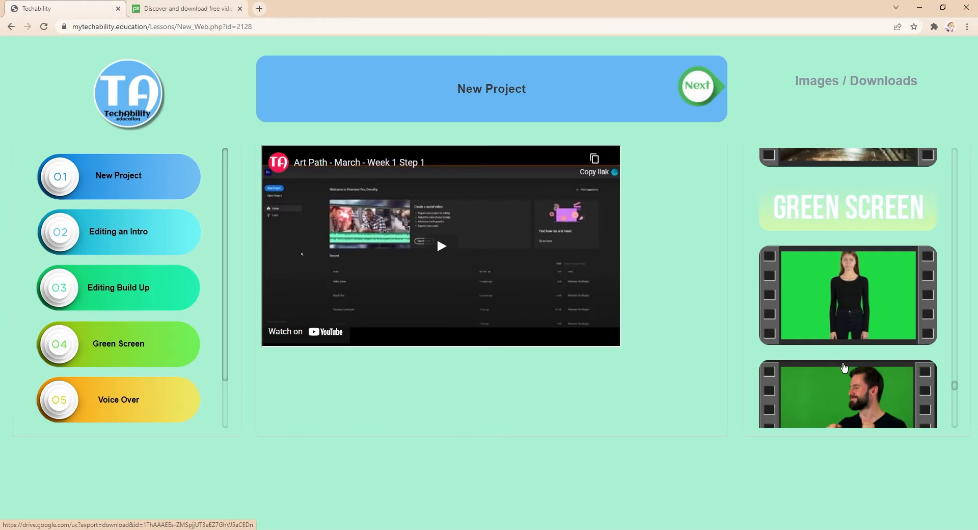
scroll(down, 3)
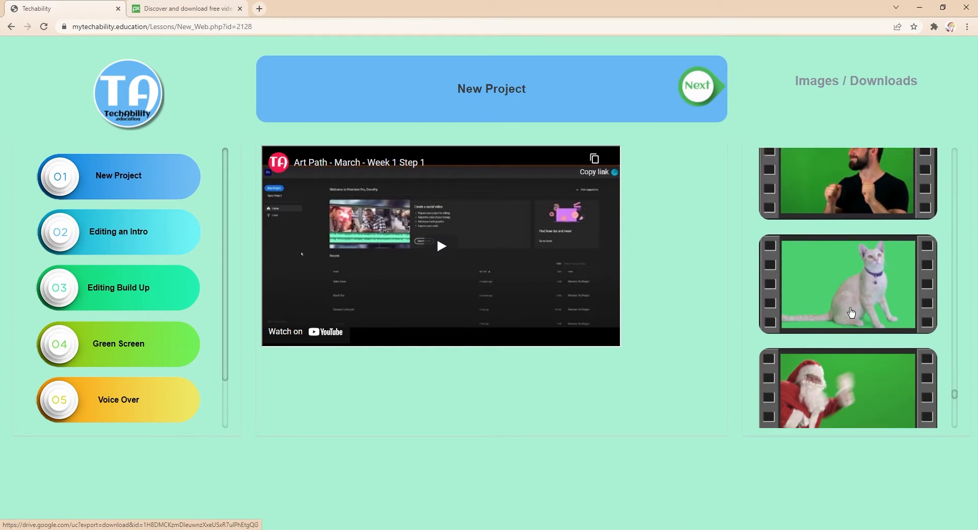
scroll(down, 3)
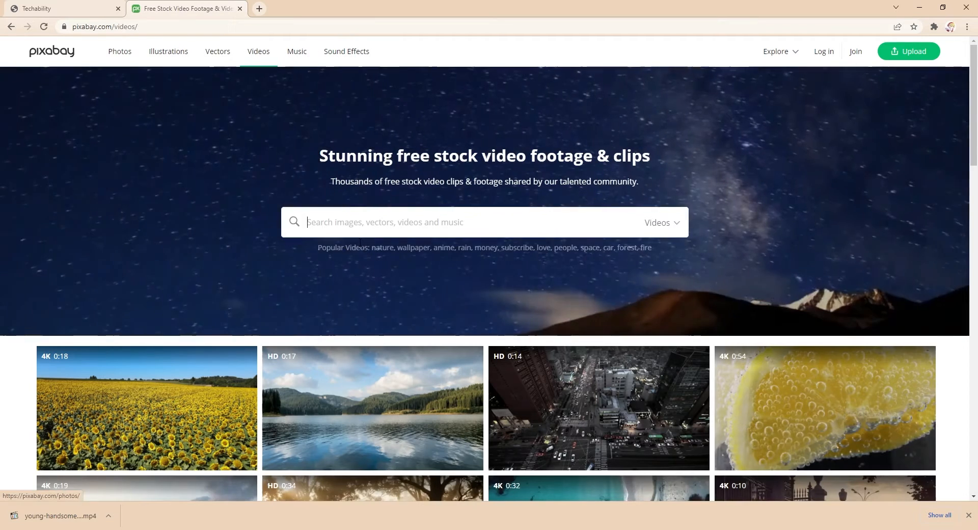
- Search Pixabay videos for 'knight green screen' and browse the results
text(knight)
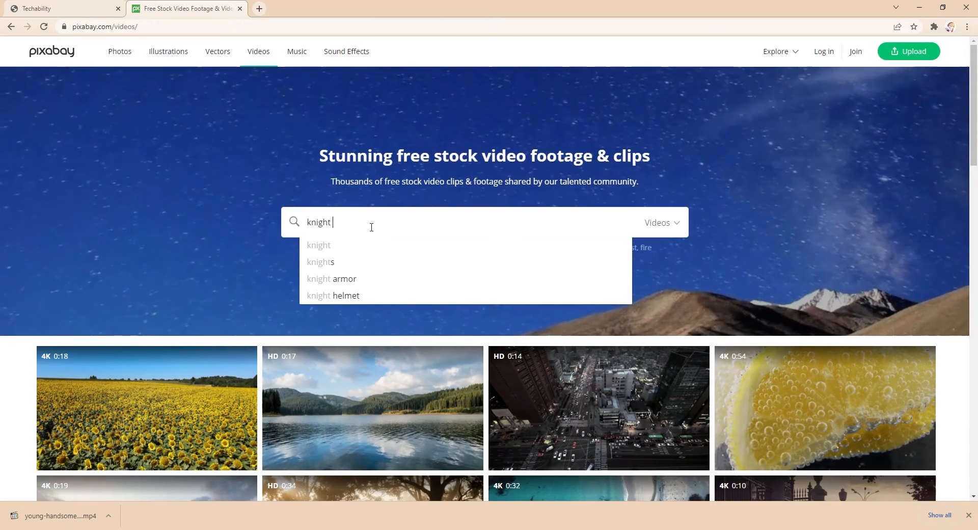
text(green screen)
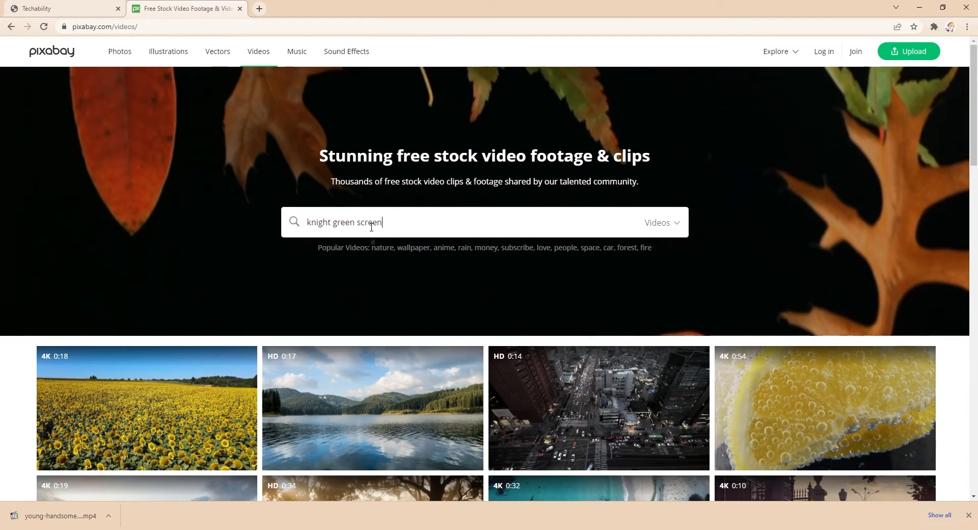
click(659, 223)
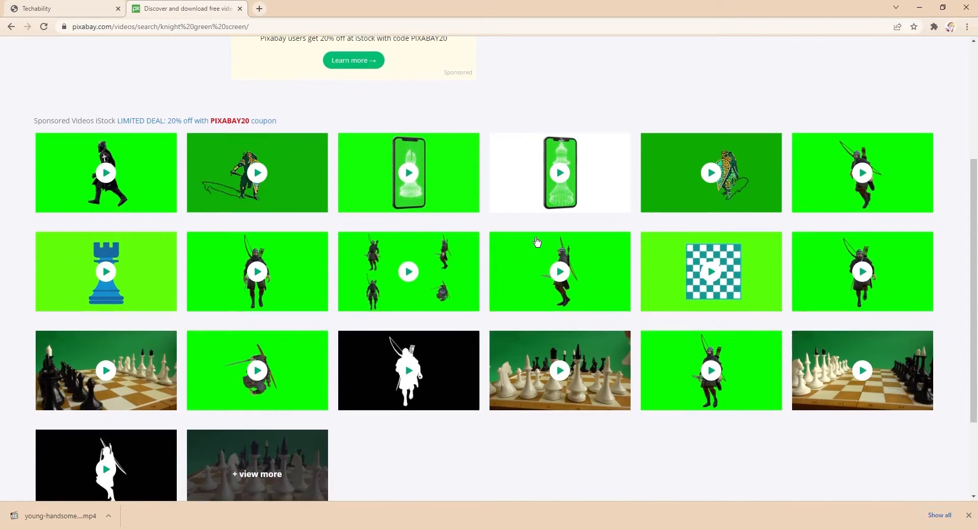
scroll(down, 3)
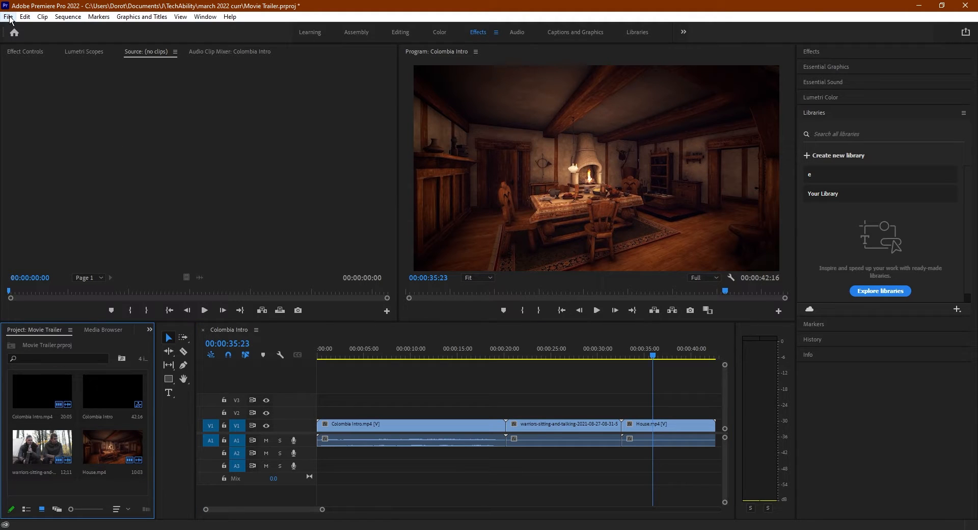
- Import the downloaded bearded-man MP4 and select it in the Project panel for placing above House.mp4
click(9, 17)
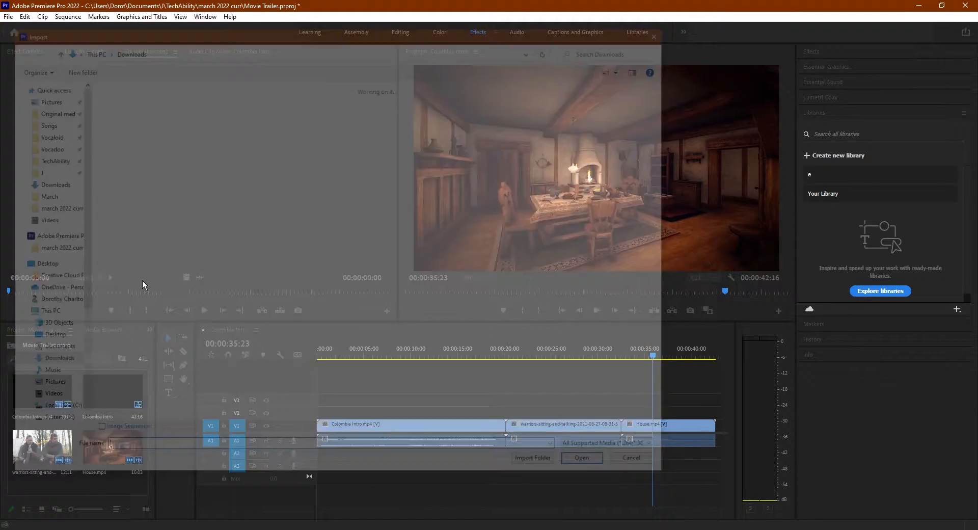
click(580, 457)
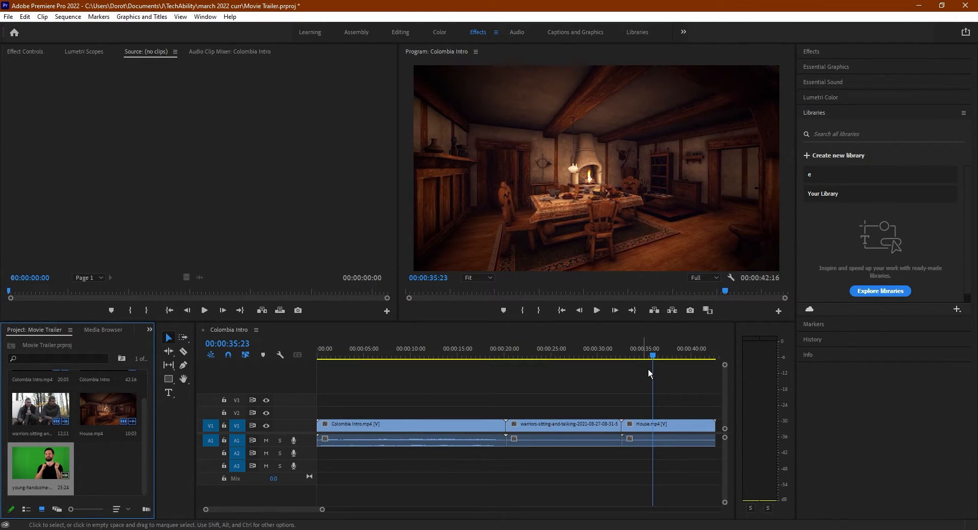
click(691, 354)
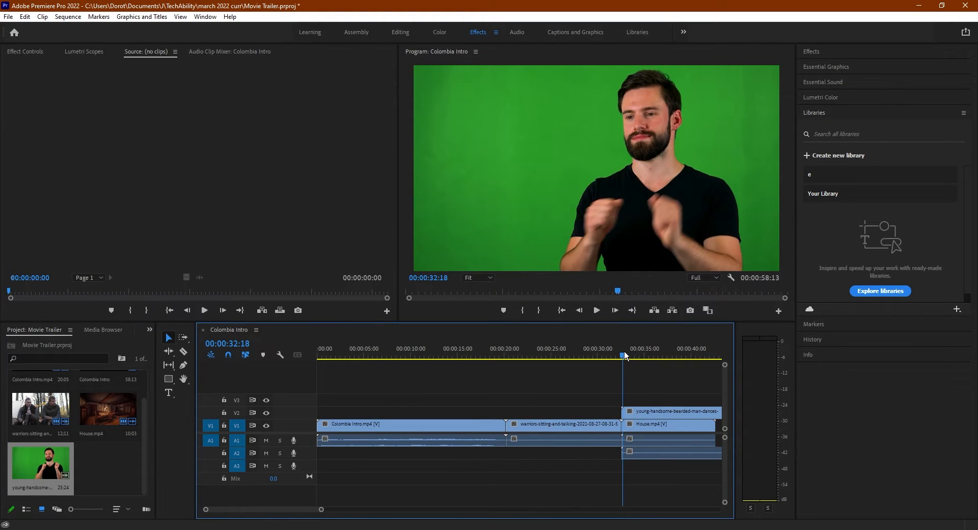
drag(623, 355, 635, 355)
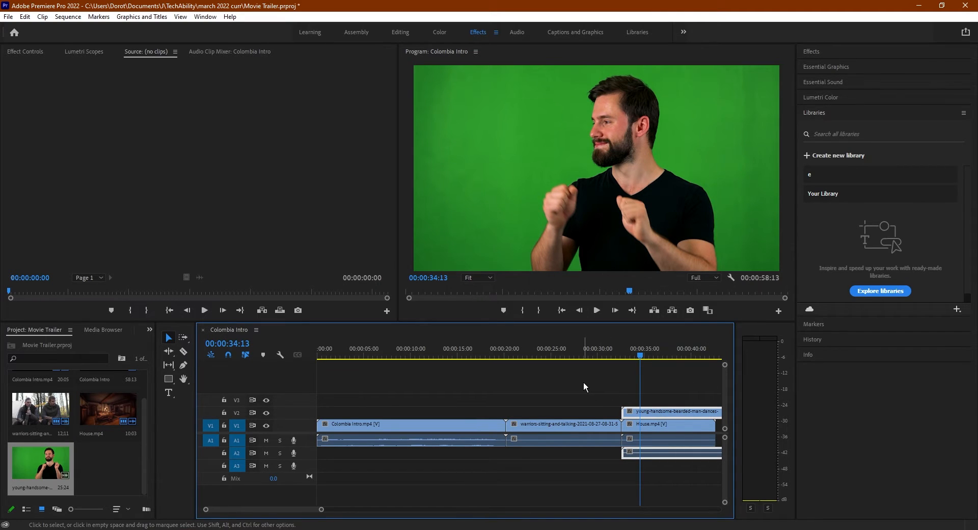
mouse_move(666, 329)
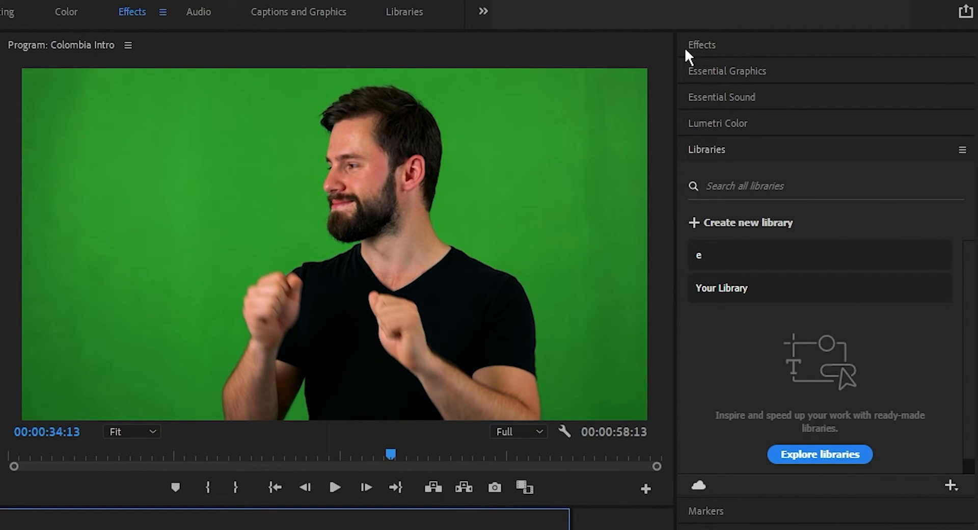
- Find 'Ultra Key' in the Effects panel and drop it onto the dancing man clip on V2
click(700, 43)
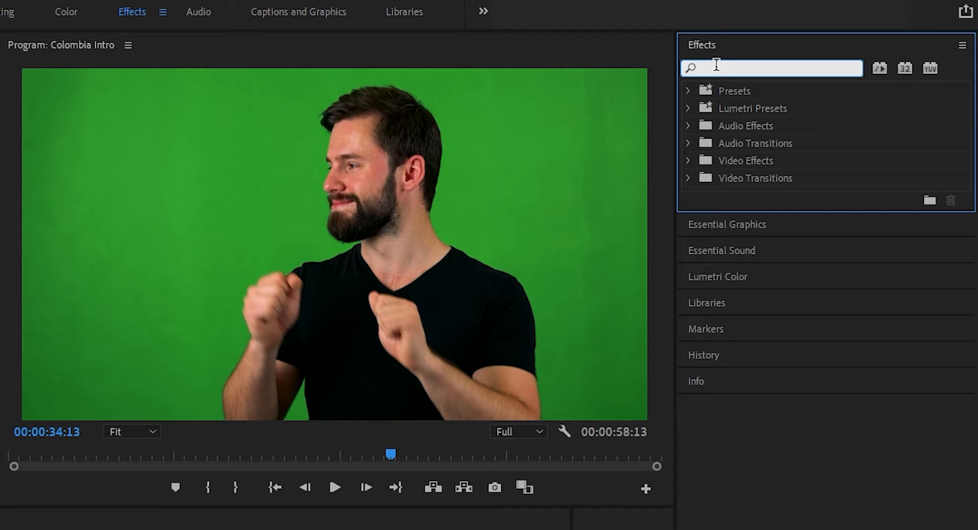
text(u)
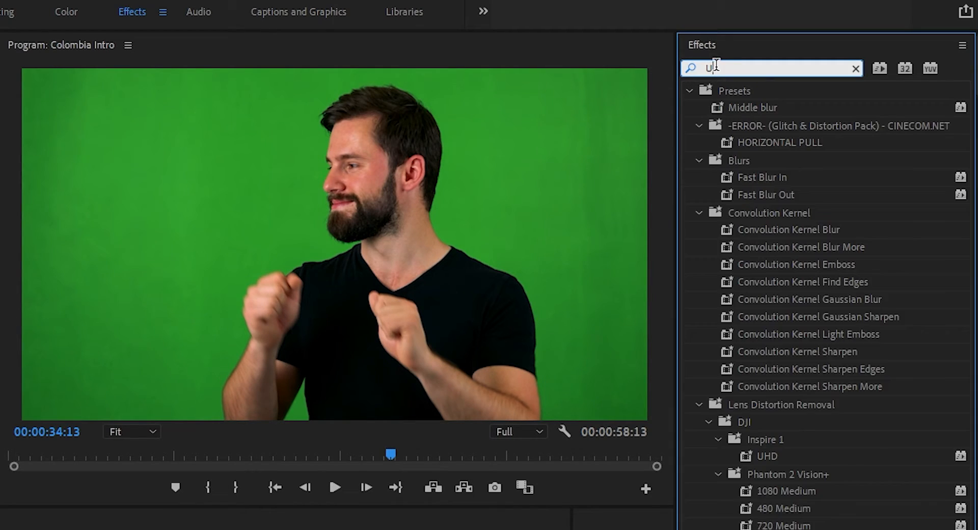
text(ltra Key)
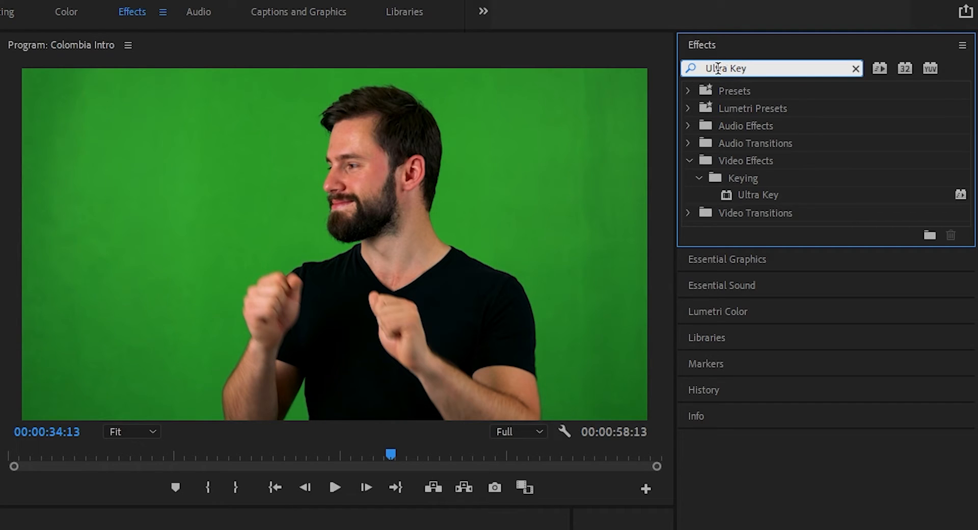
click(758, 194)
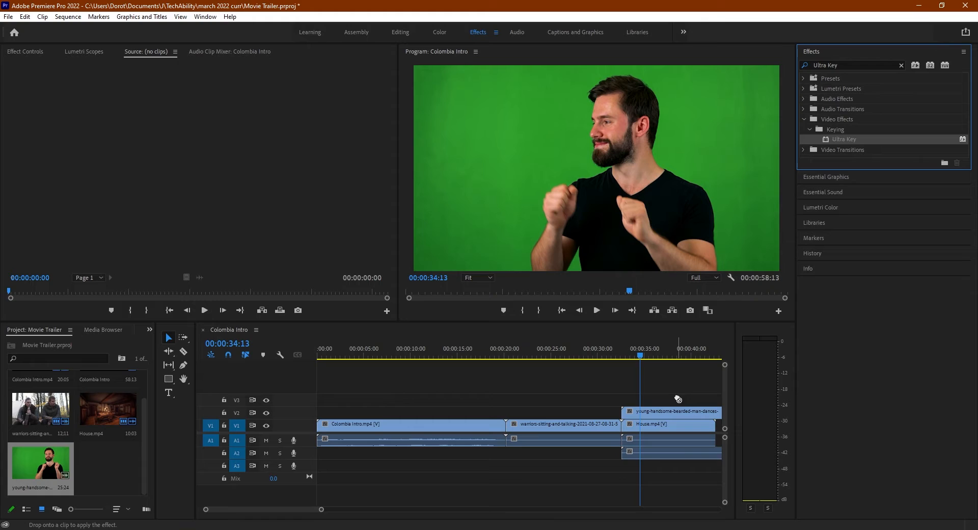
click(670, 423)
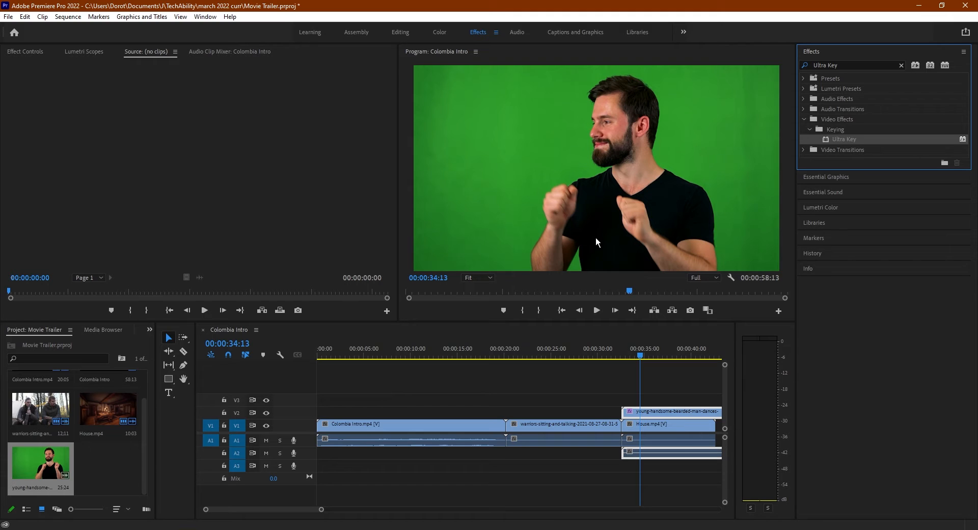
mouse_move(441, 177)
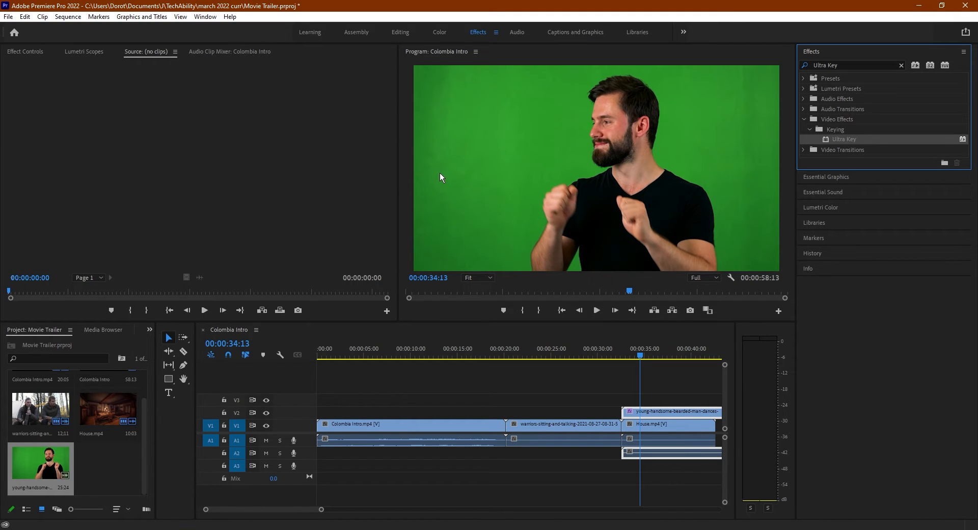
mouse_move(279, 129)
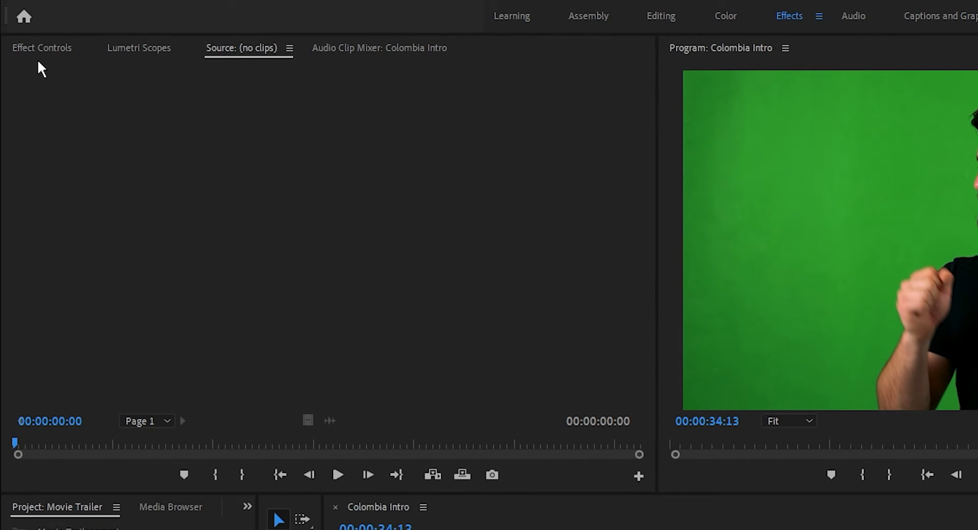
- Bring up the Ultra Key settings in Effect Controls for the man clip
click(41, 48)
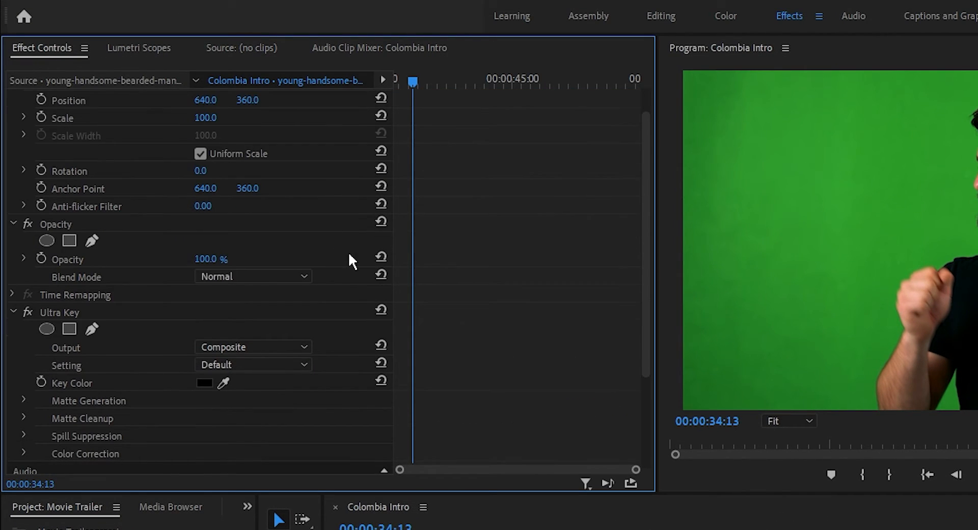
scroll(down, 3)
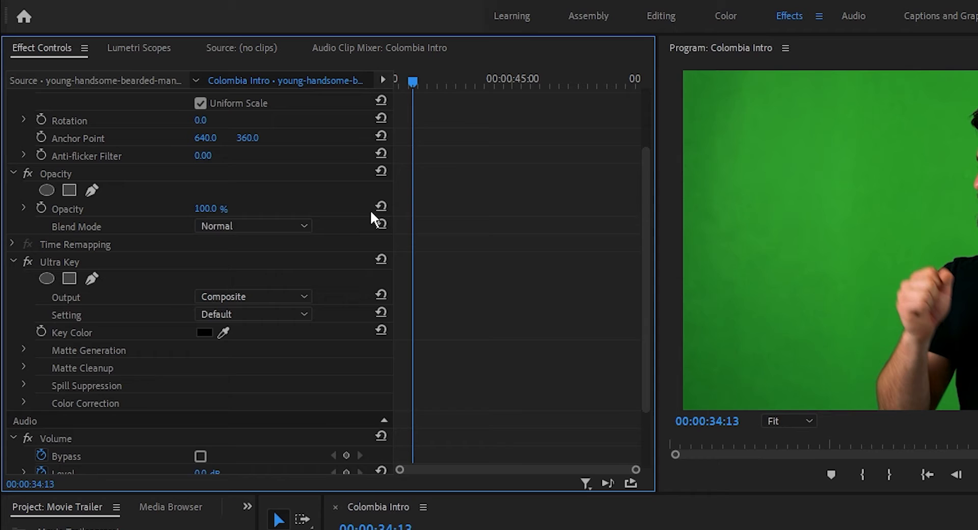
scroll(down, 3)
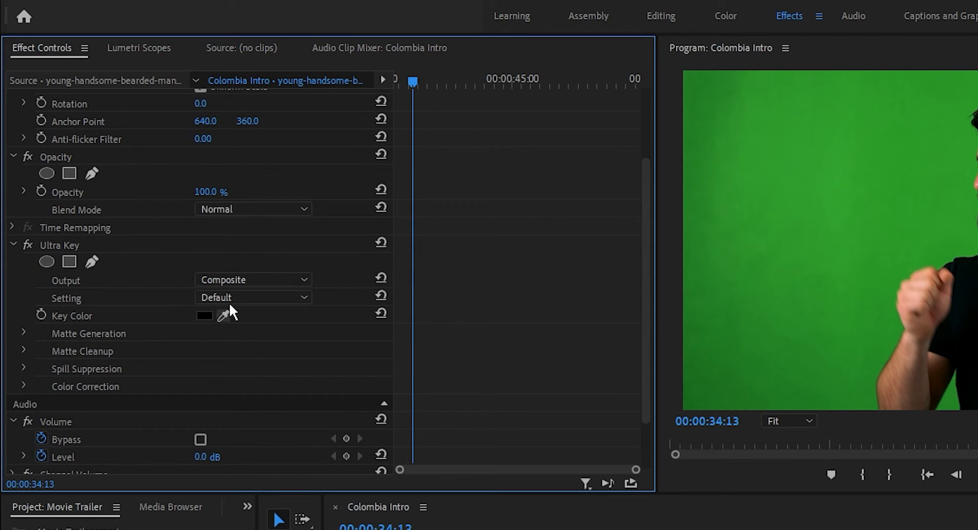
scroll(down, 3)
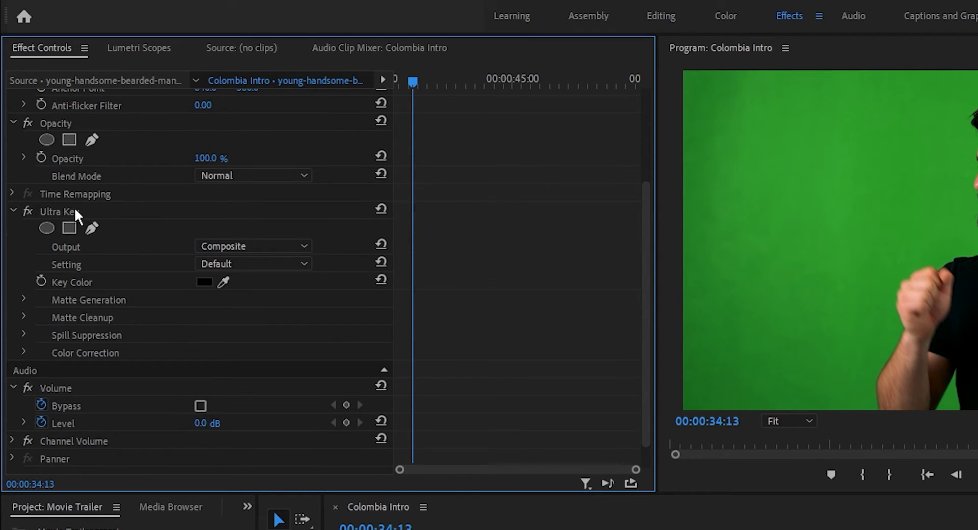
click(57, 212)
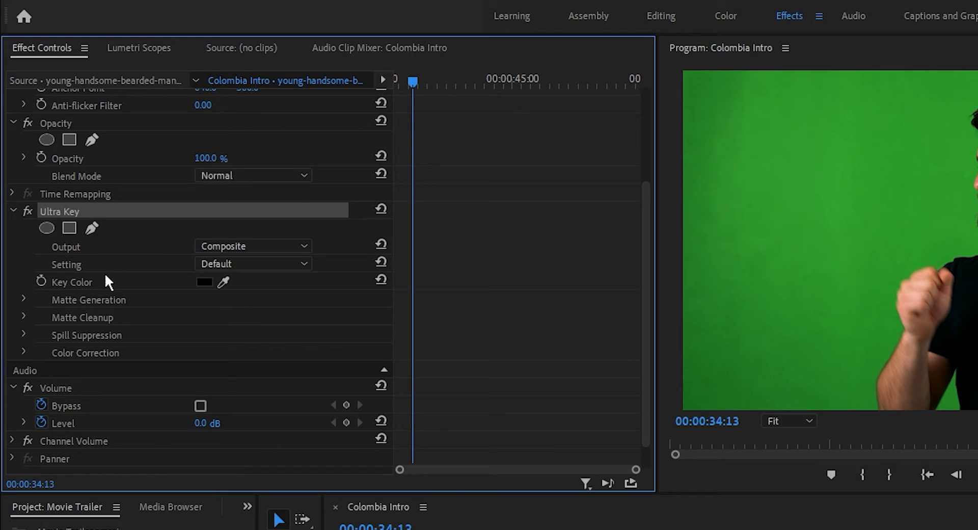
mouse_move(118, 350)
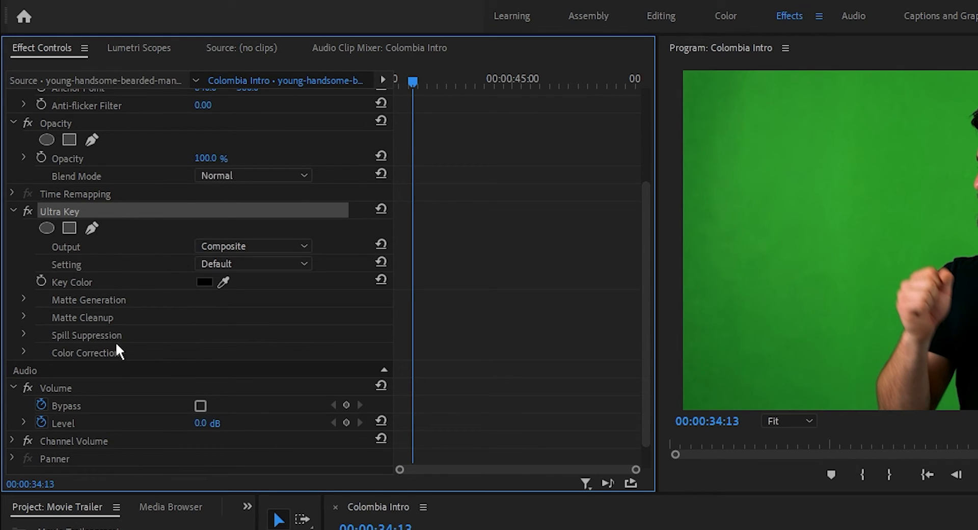
mouse_move(112, 290)
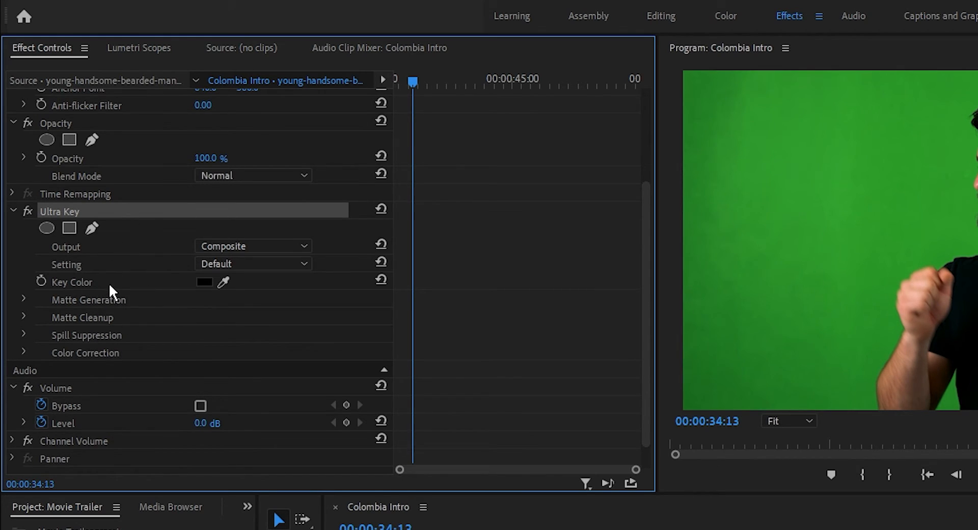
- Sample the green backdrop in the Program monitor as the Ultra Key key colour
click(72, 282)
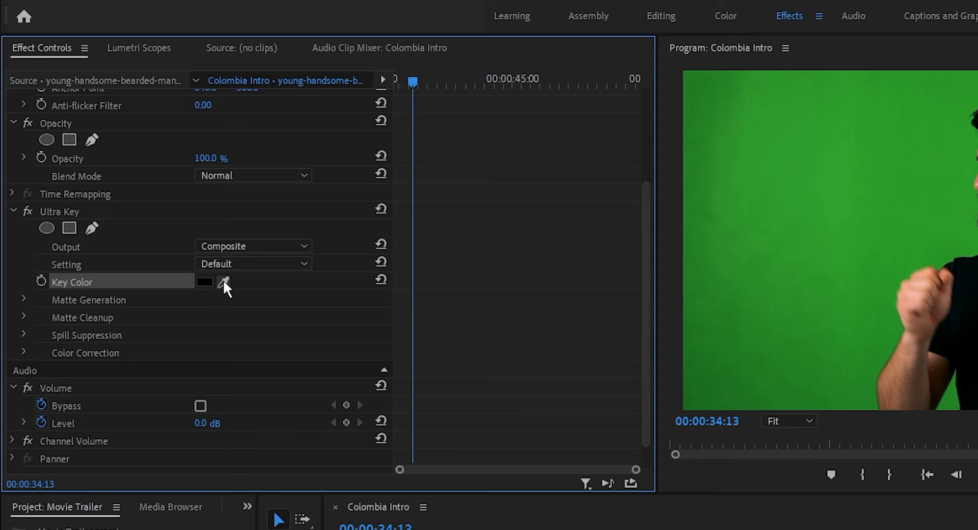
click(222, 281)
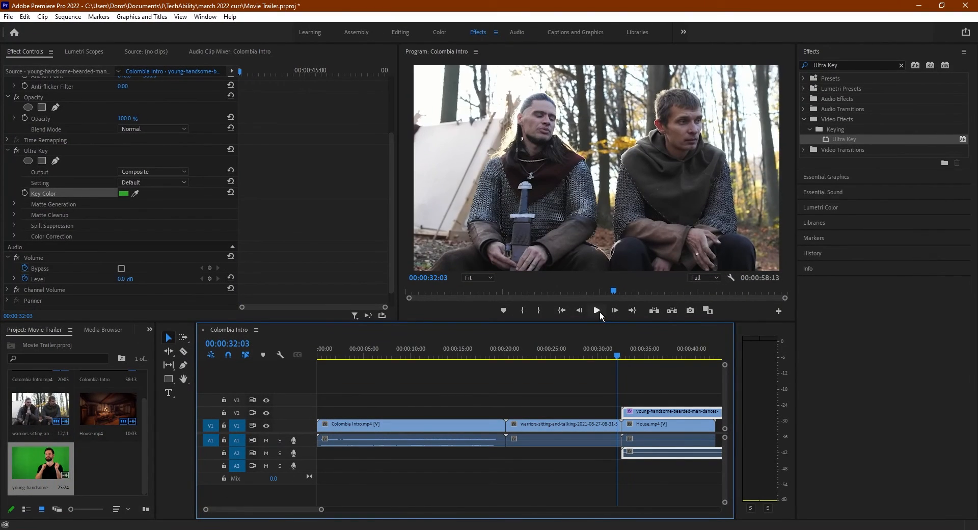
click(596, 309)
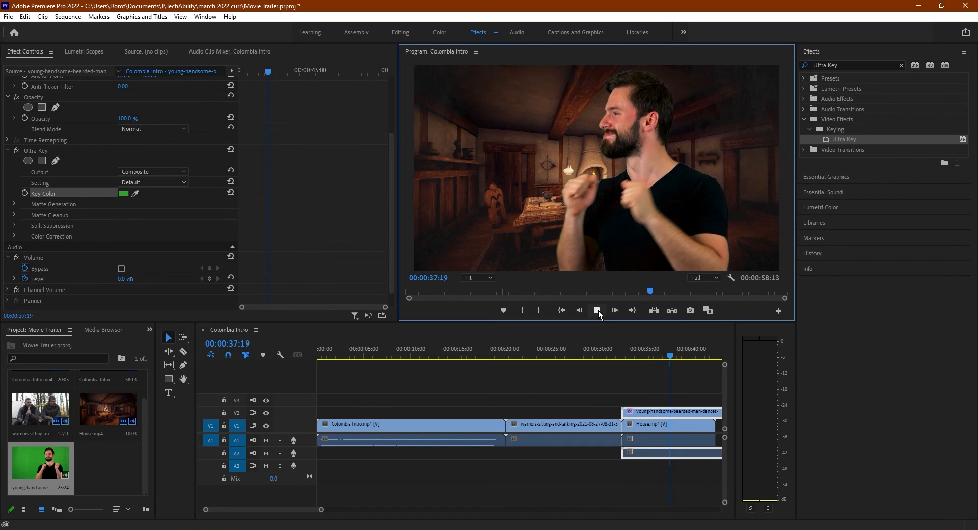
click(614, 310)
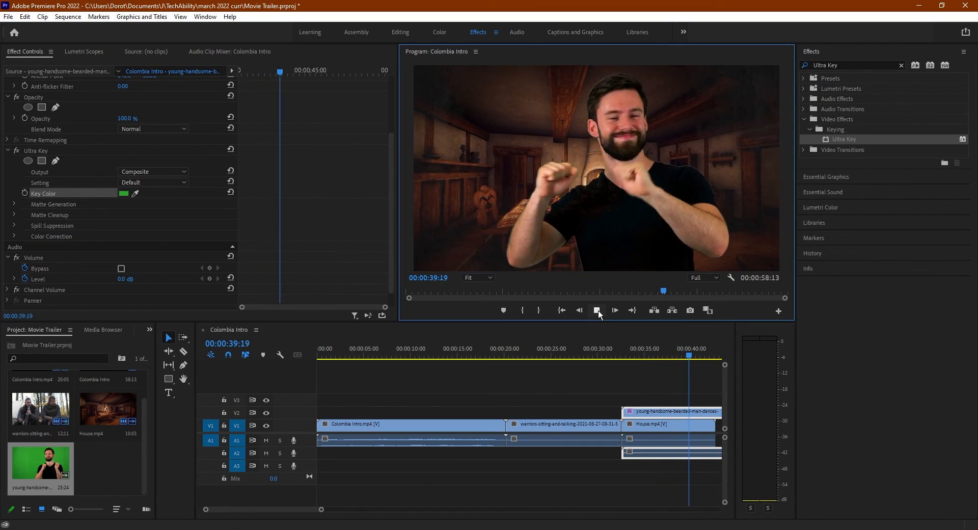